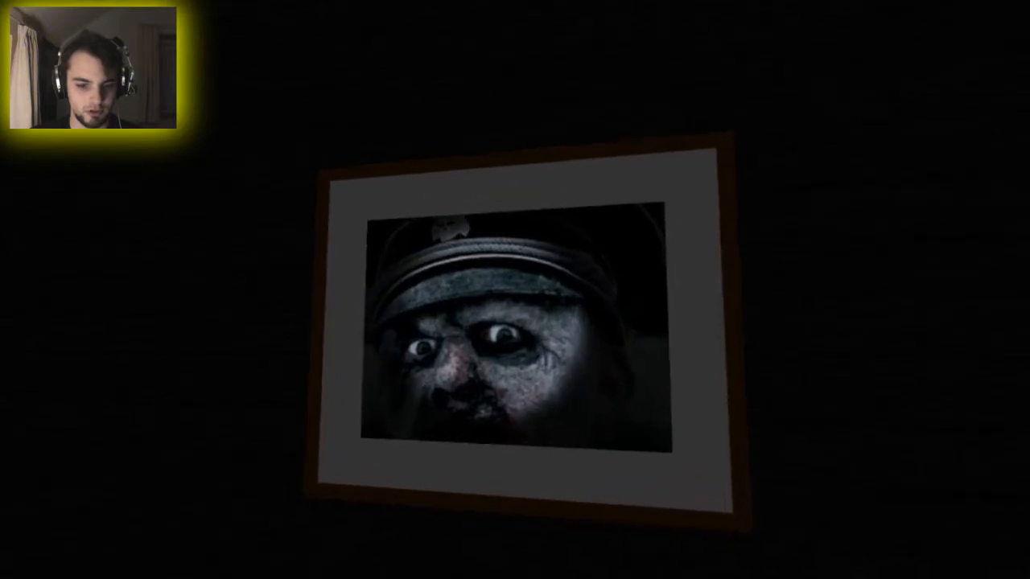
mouse_move(514, 289)
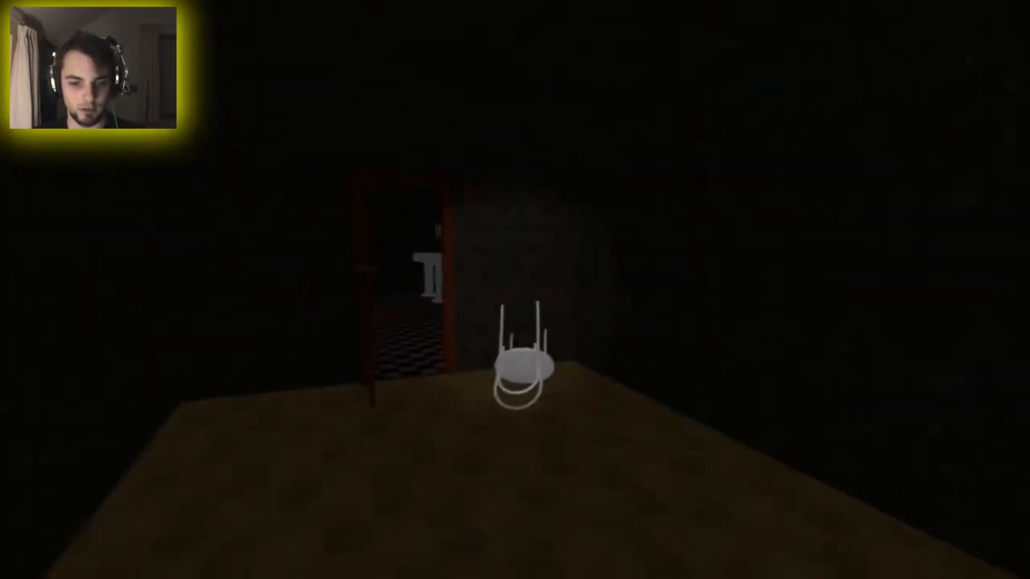
mouse_move(515, 289)
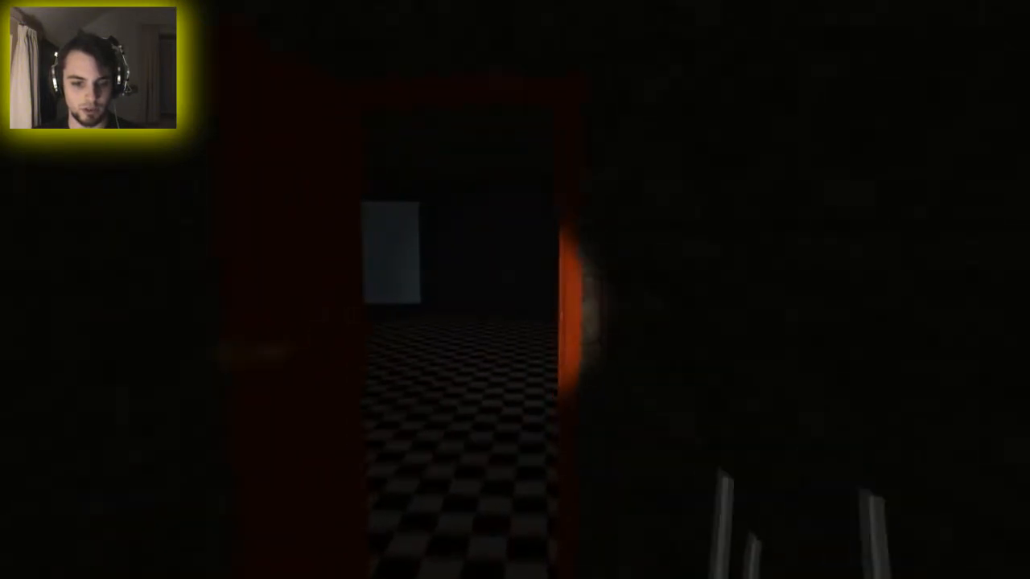
mouse_move(515, 290)
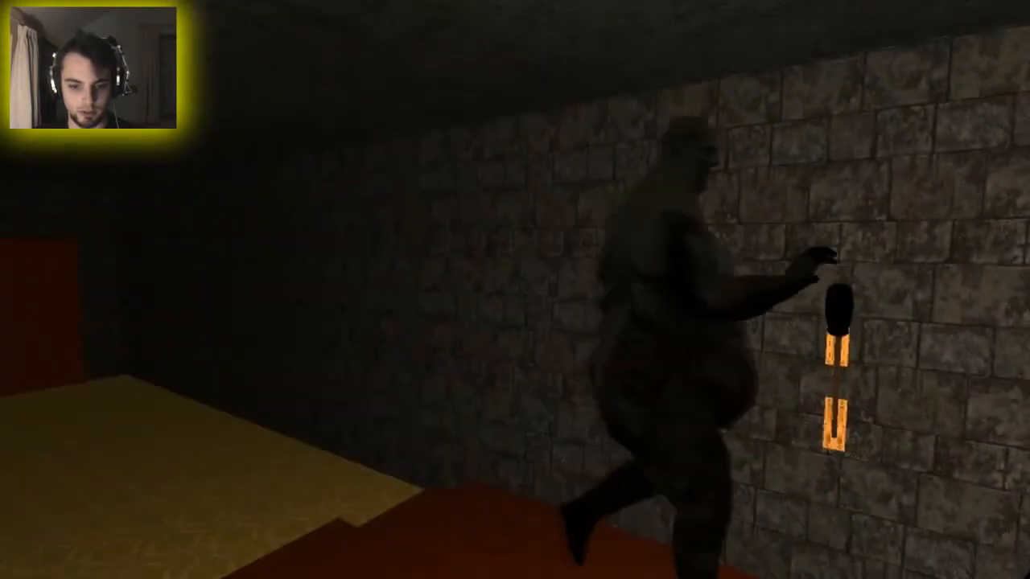
mouse_move(515, 290)
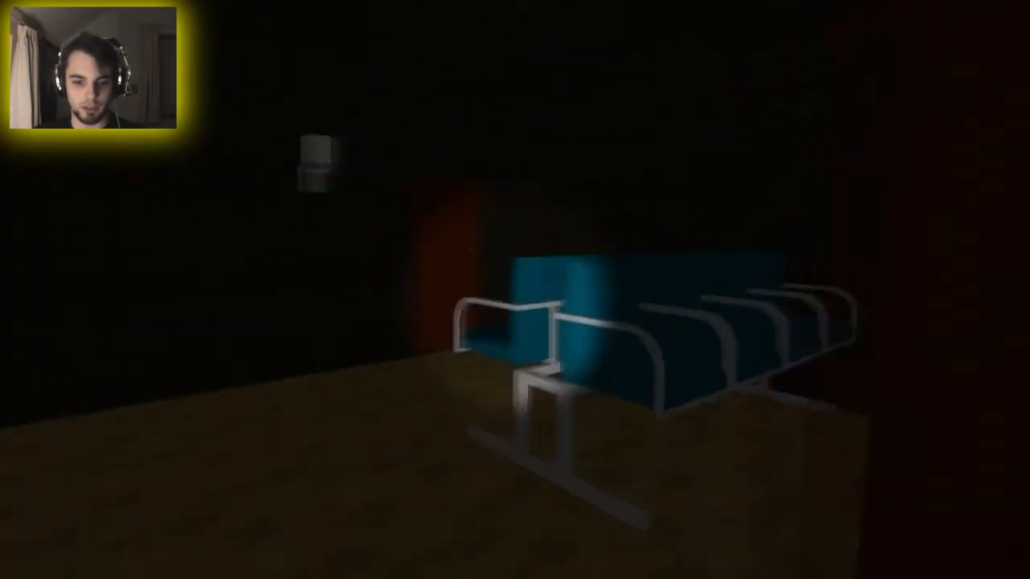
mouse_move(515, 290)
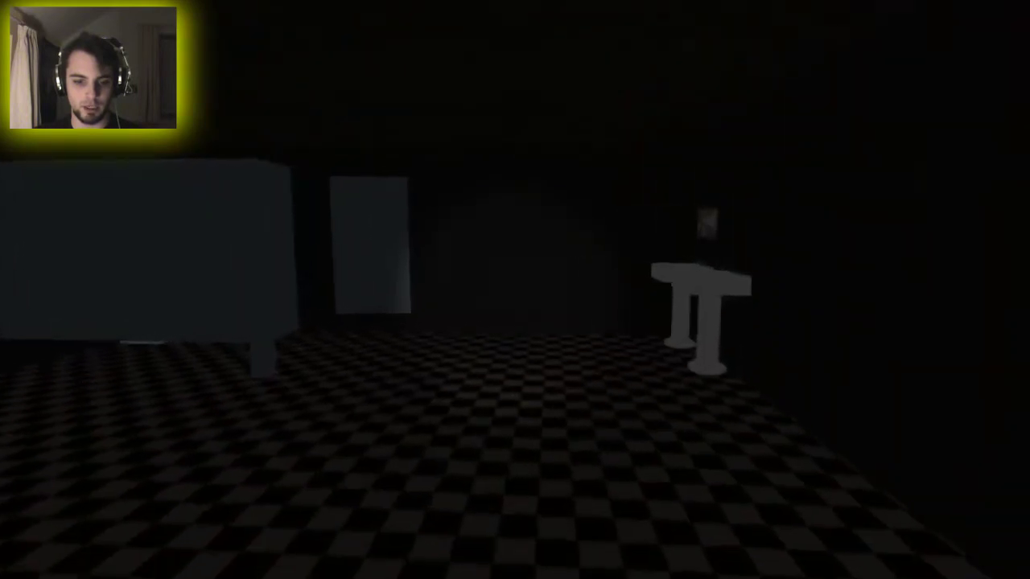
mouse_move(515, 289)
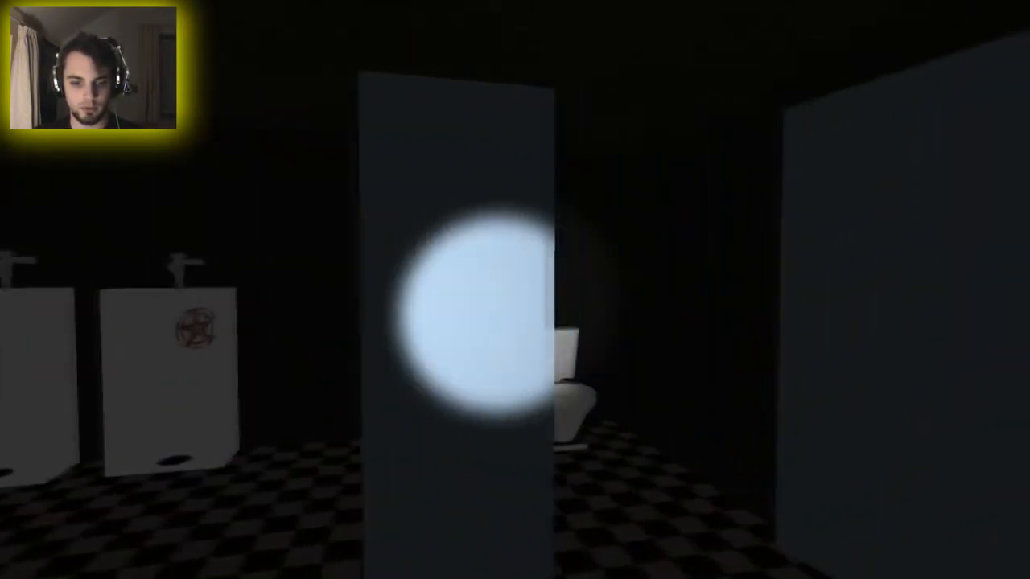
mouse_move(515, 290)
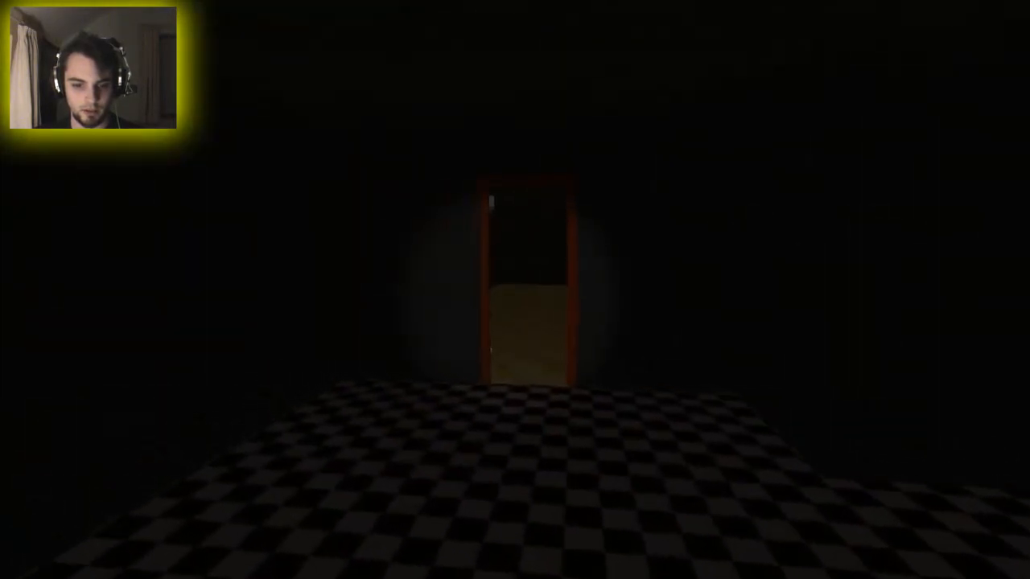
Walk forward to the red door with the brass knob and return to the blue-chair room's doorway
key(w)
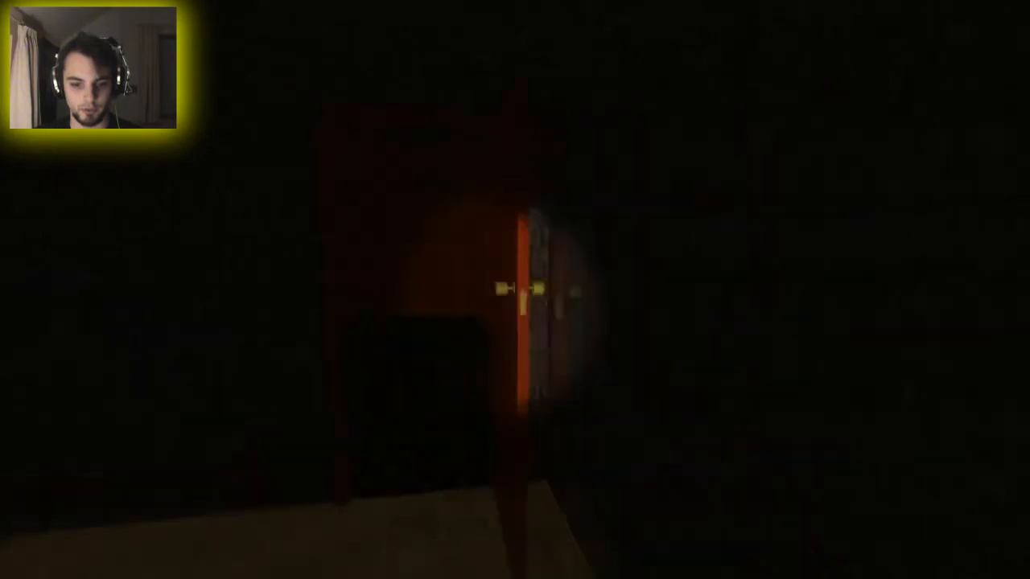
mouse_move(515, 289)
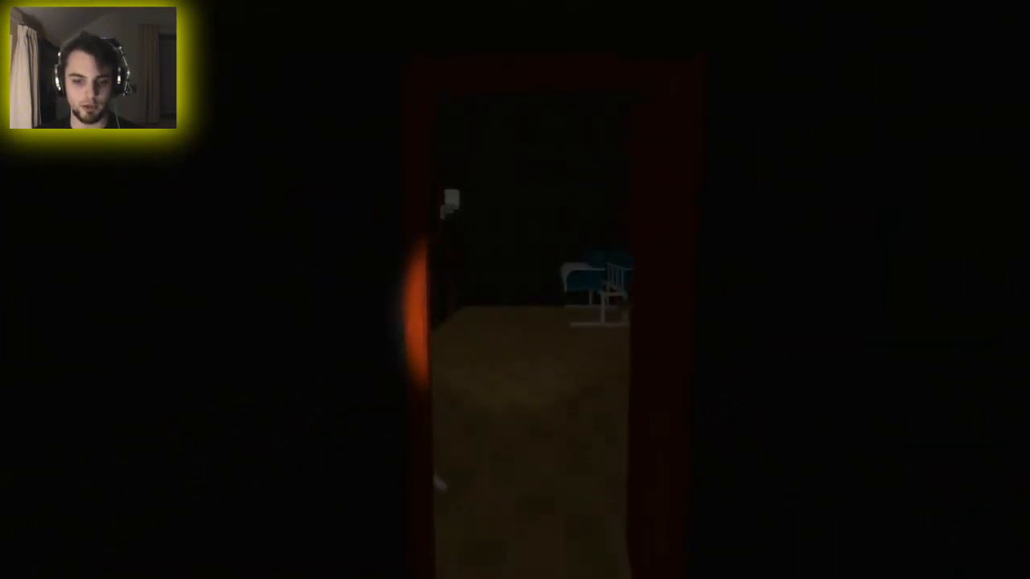
mouse_move(515, 290)
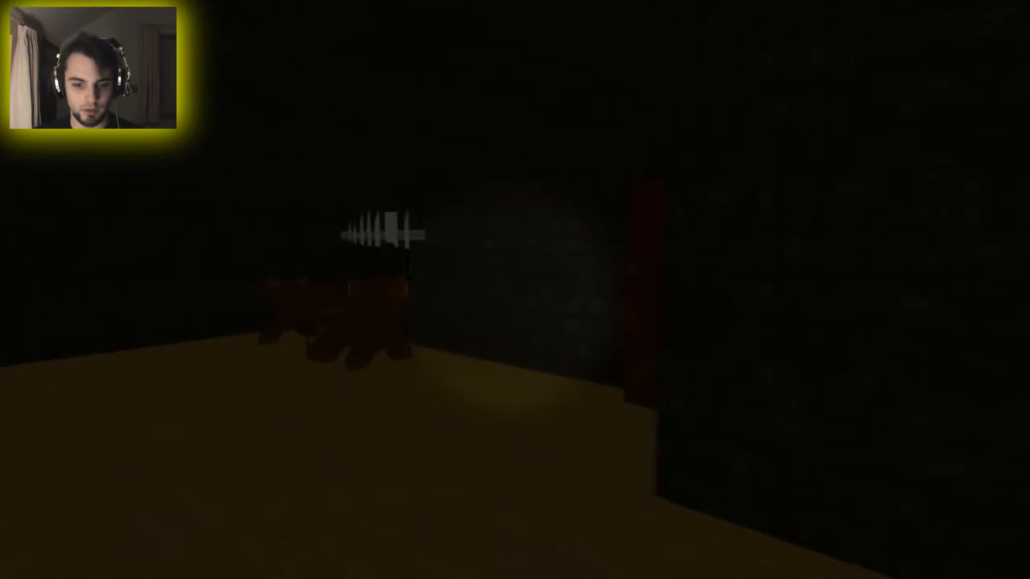
mouse_move(515, 290)
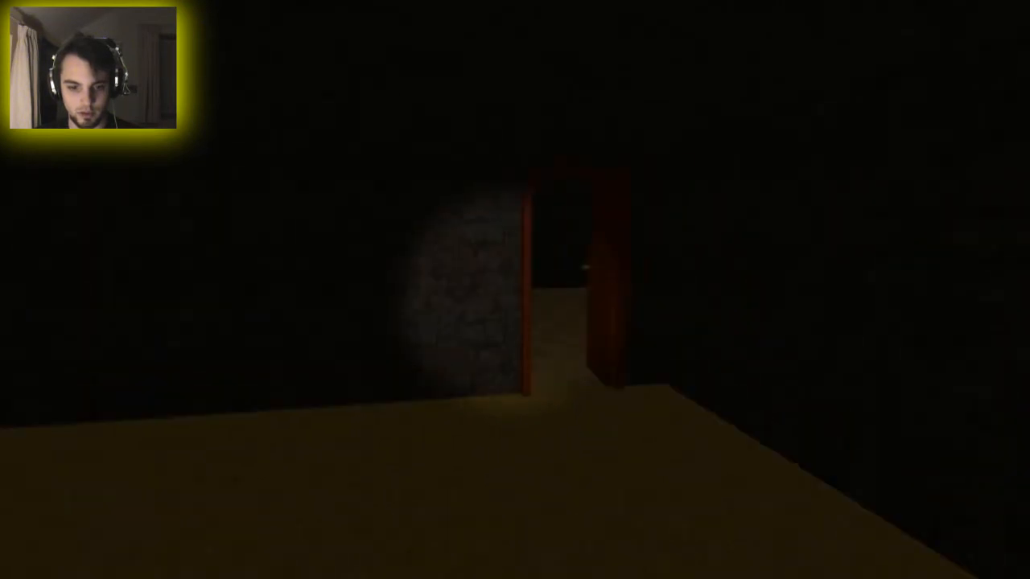
mouse_move(514, 290)
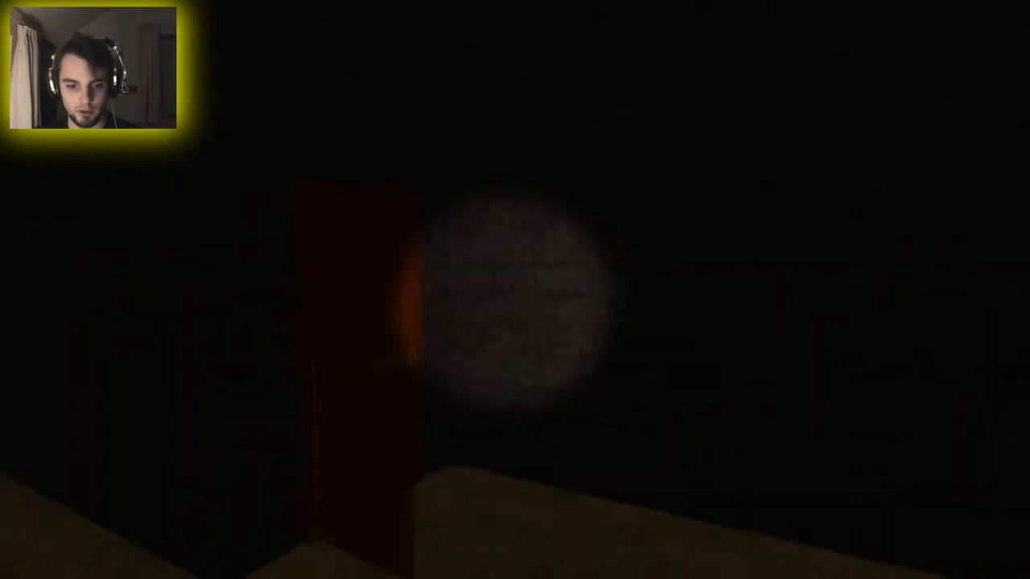
mouse_move(514, 290)
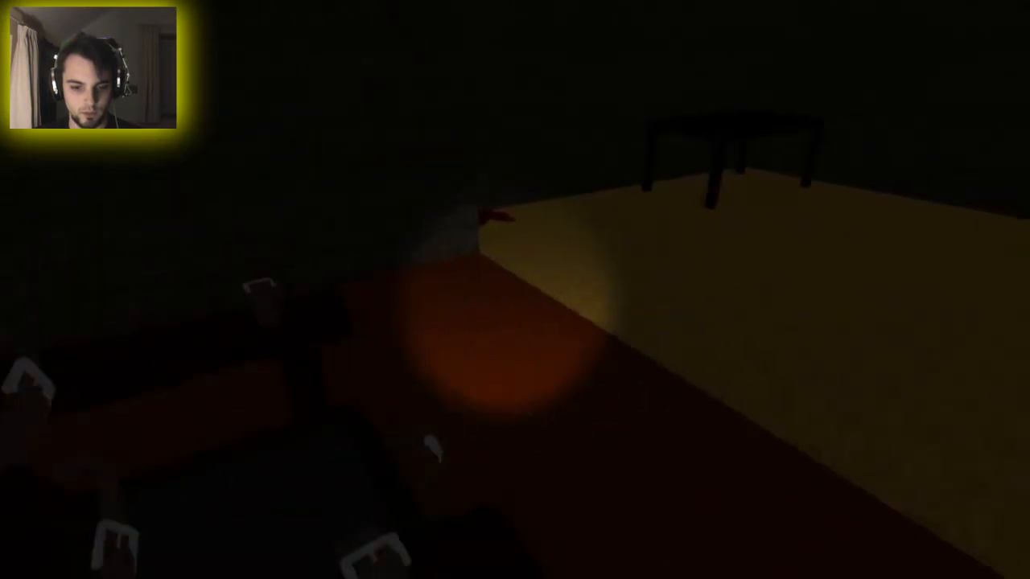
mouse_move(515, 289)
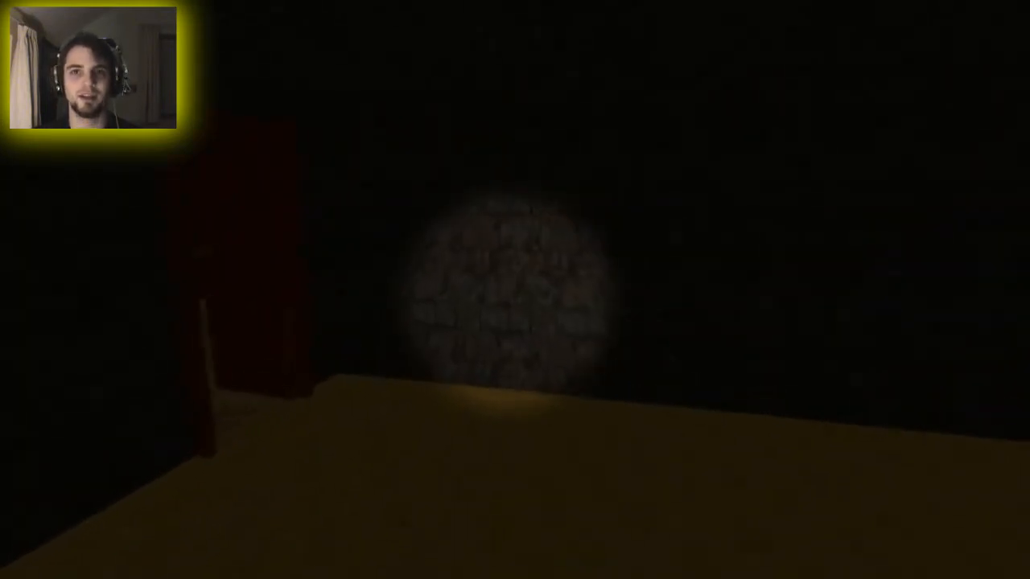
mouse_move(515, 290)
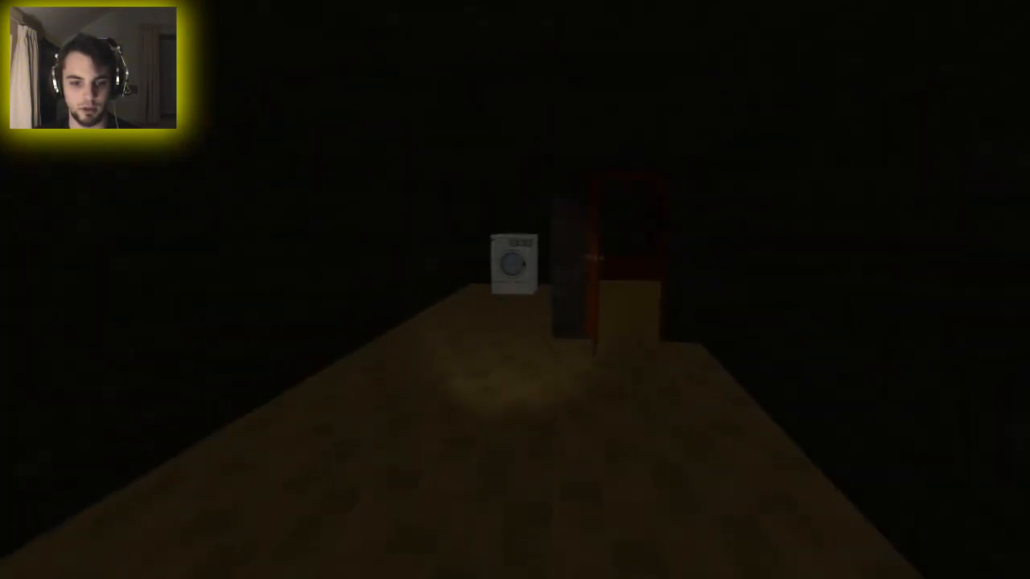
Walk forward through the open doorway up to the wooden block beside the white surface
key(w)
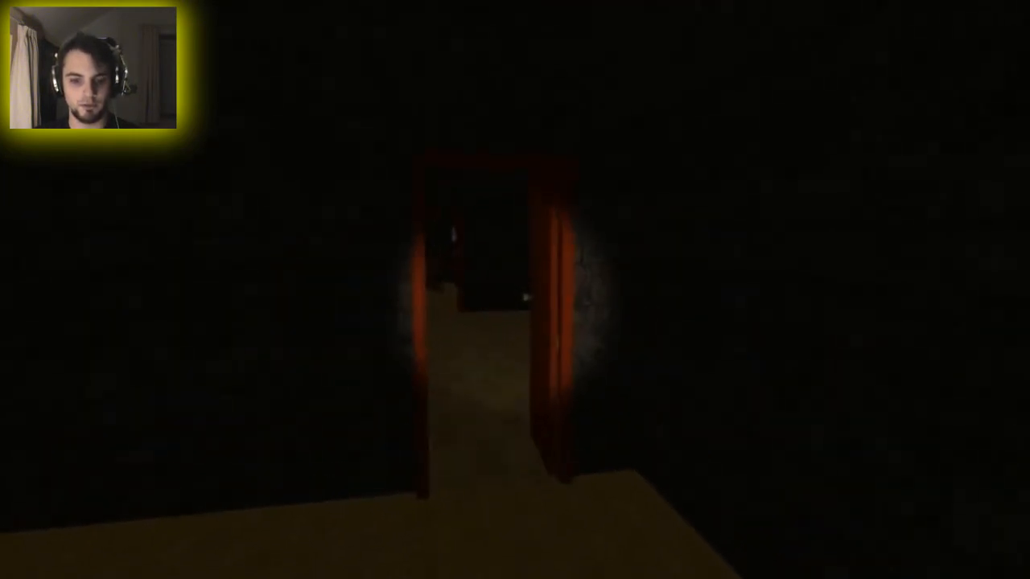
mouse_move(515, 289)
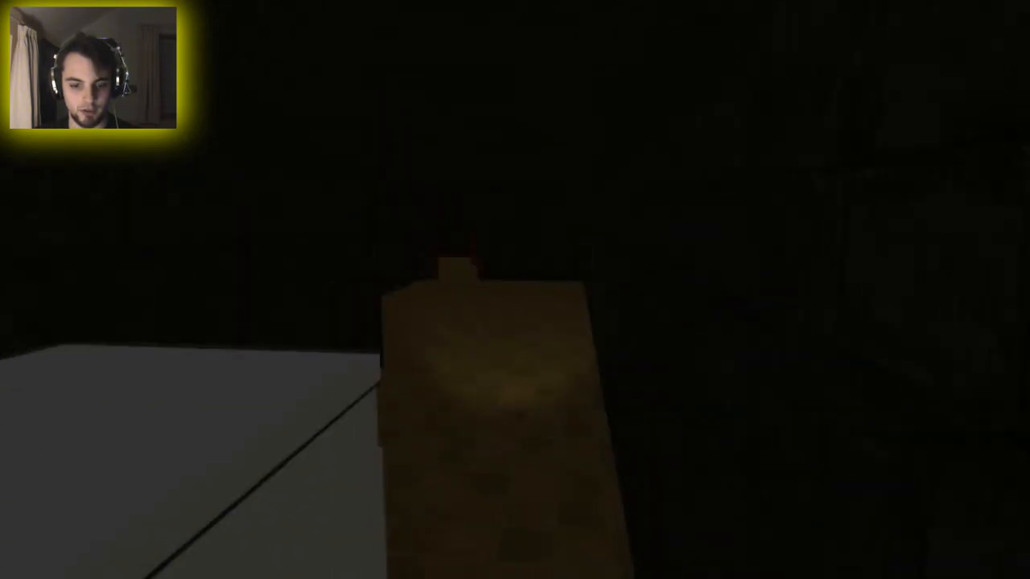
mouse_move(515, 289)
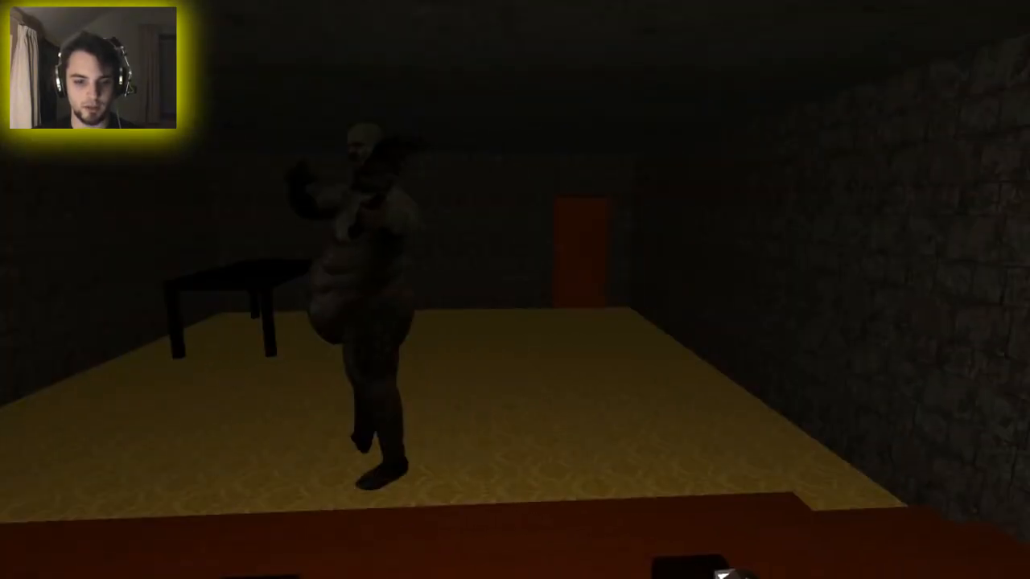
mouse_move(515, 290)
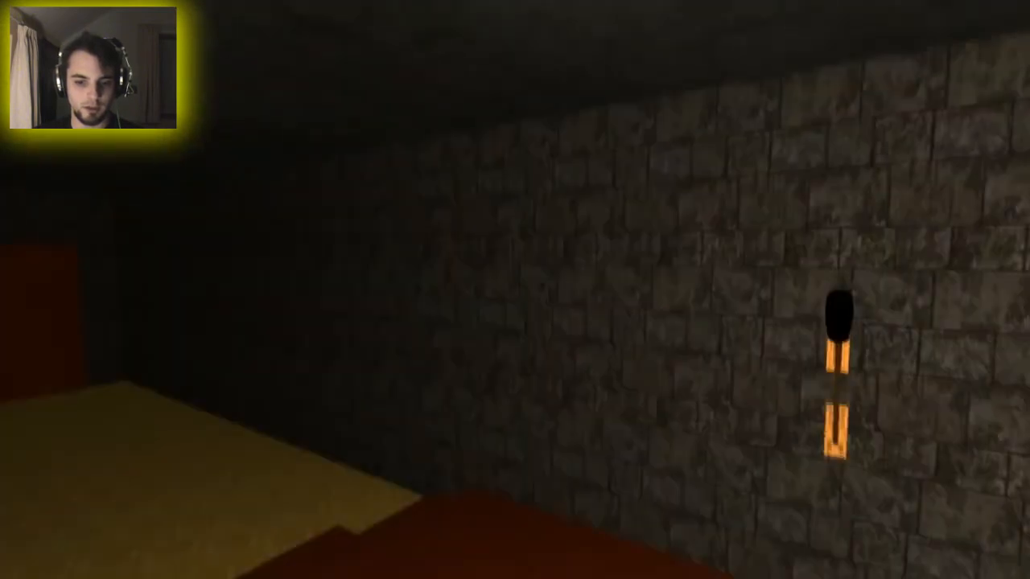